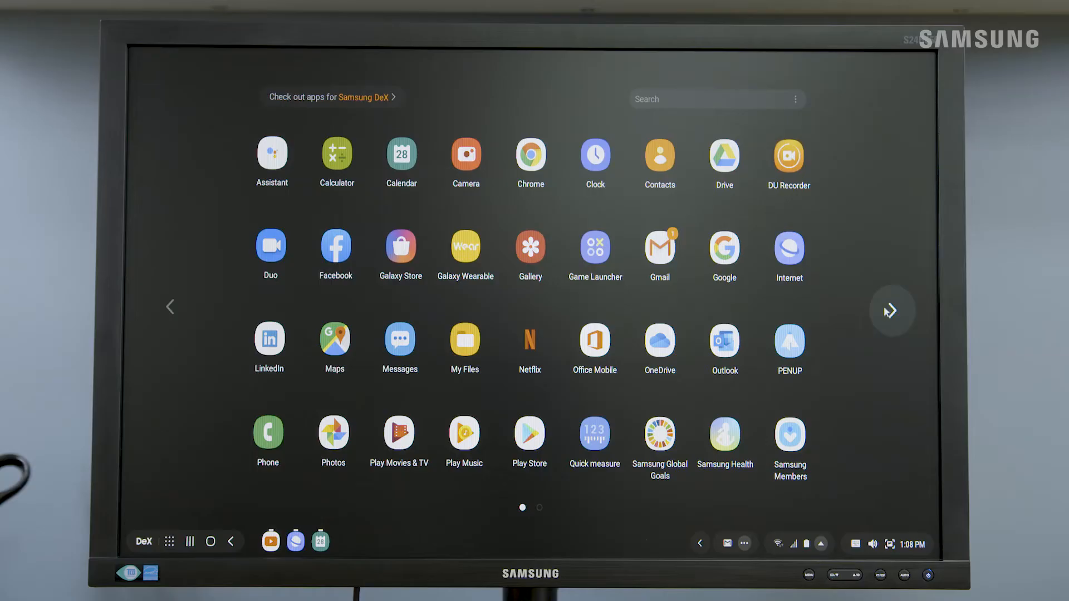
Step: Advance the Apps drawer to page two, showing Samsung Notes, Settings, Spotify and YouTube
click(892, 311)
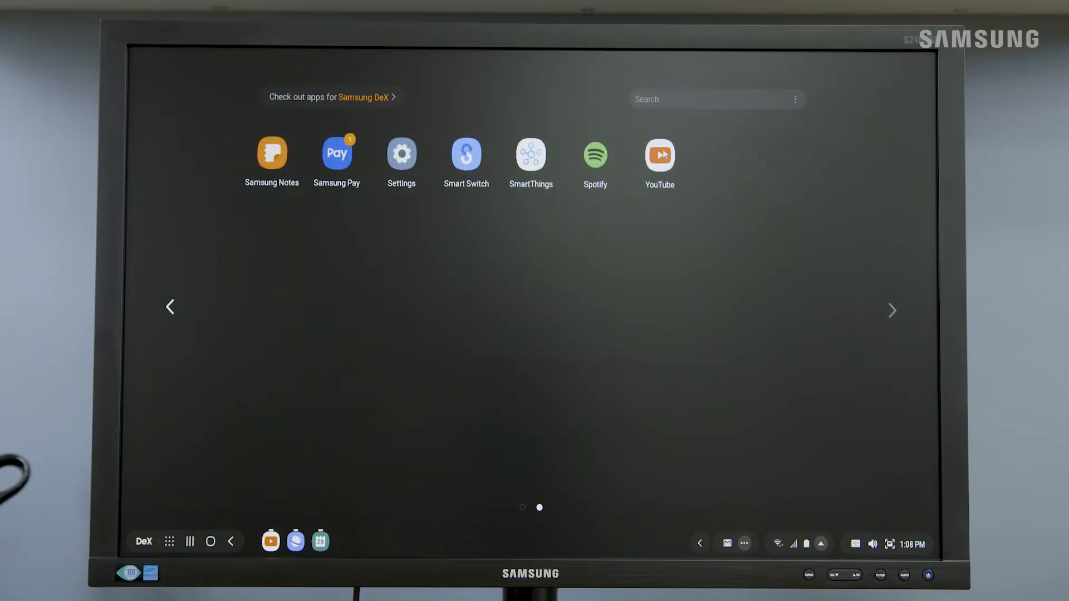